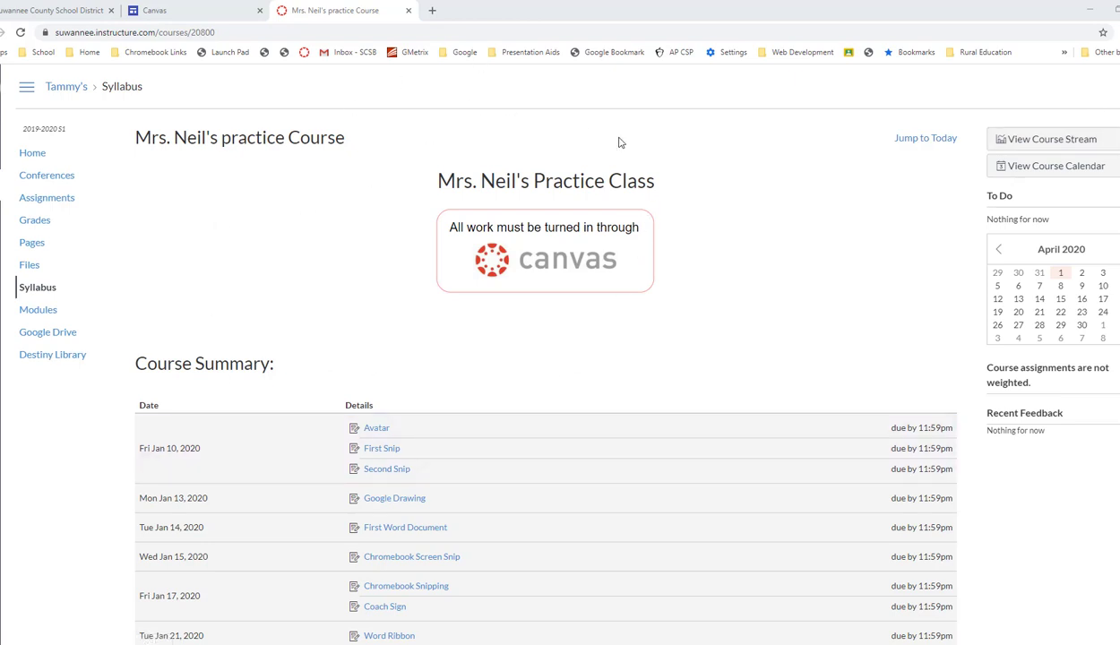
{"action": "mouse_move", "coordinate": [43, 140]}
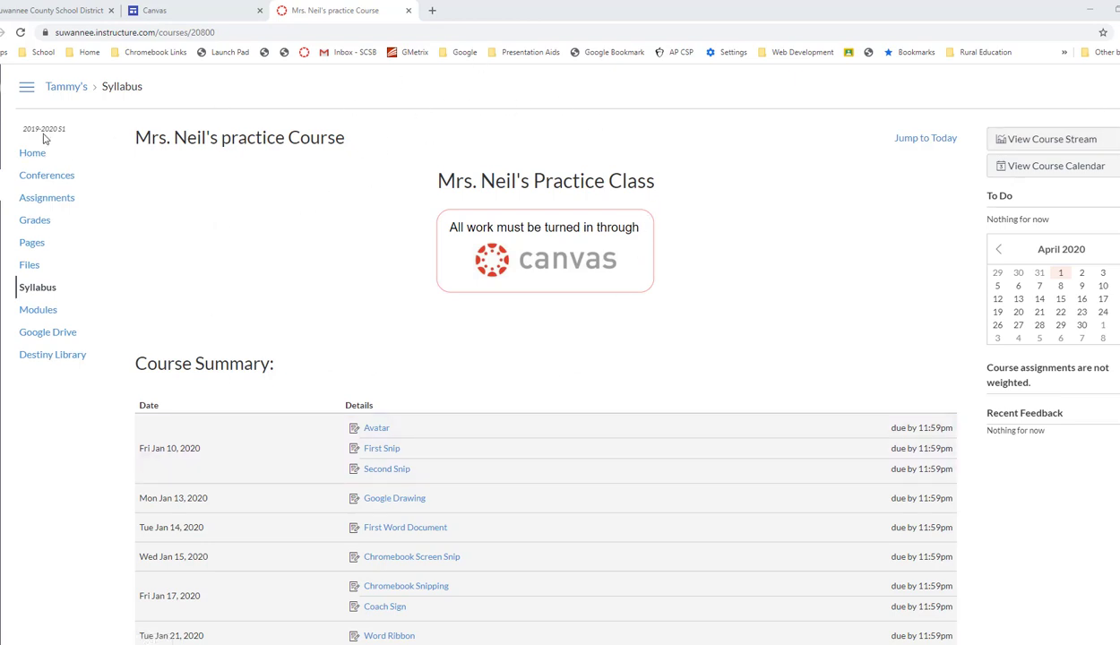
{"action": "mouse_move", "coordinate": [46, 176]}
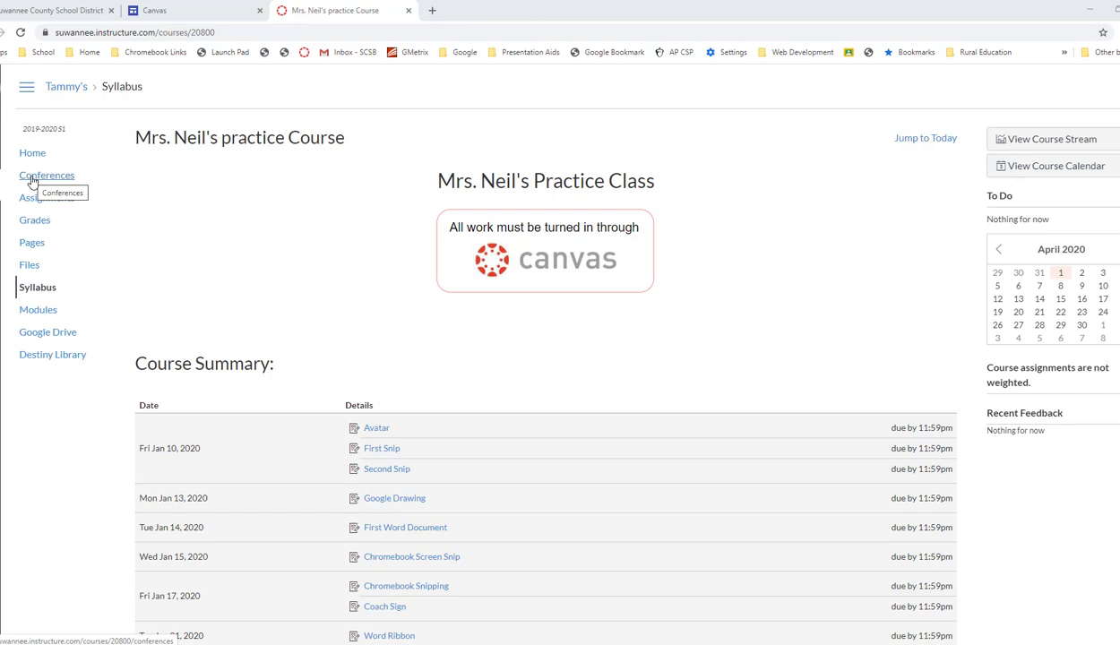
{"action": "mouse_move", "coordinate": [37, 179]}
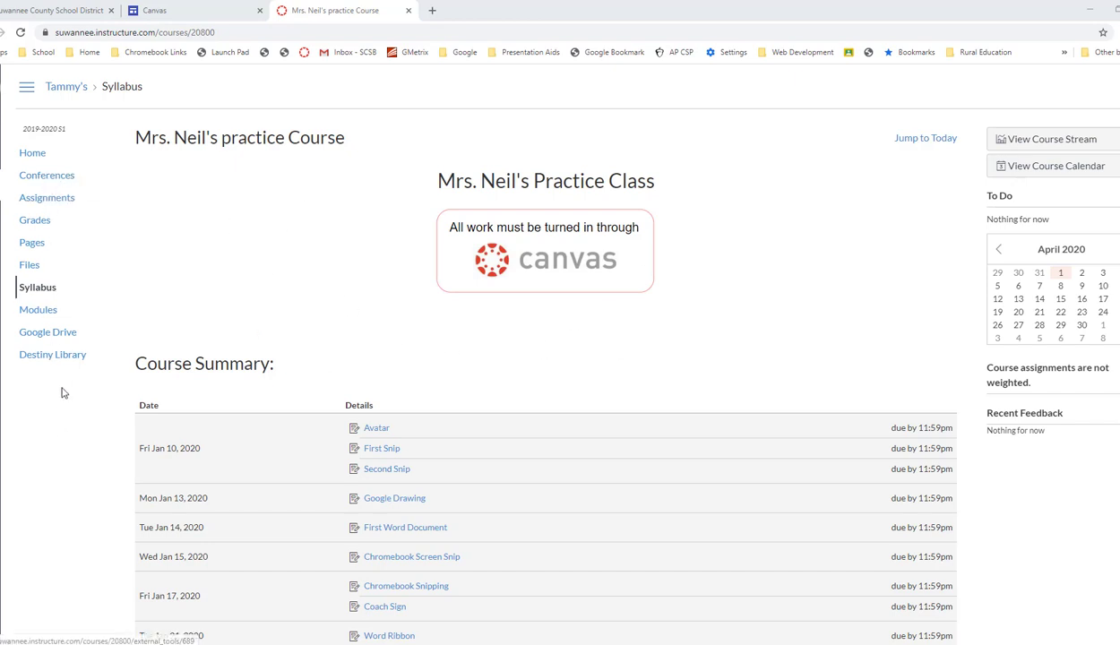
{"action": "mouse_move", "coordinate": [47, 176]}
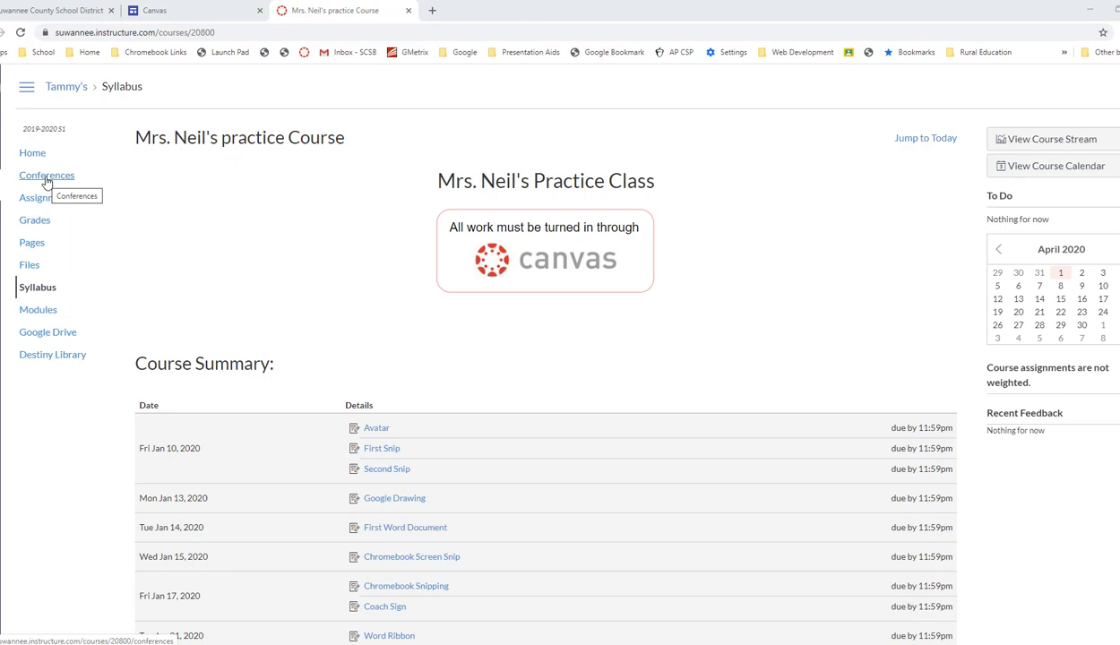
Step: Go to the course's Conferences page and reload until Practice Conference shows In Progress
{"action": "left_click", "coordinate": [47, 176]}
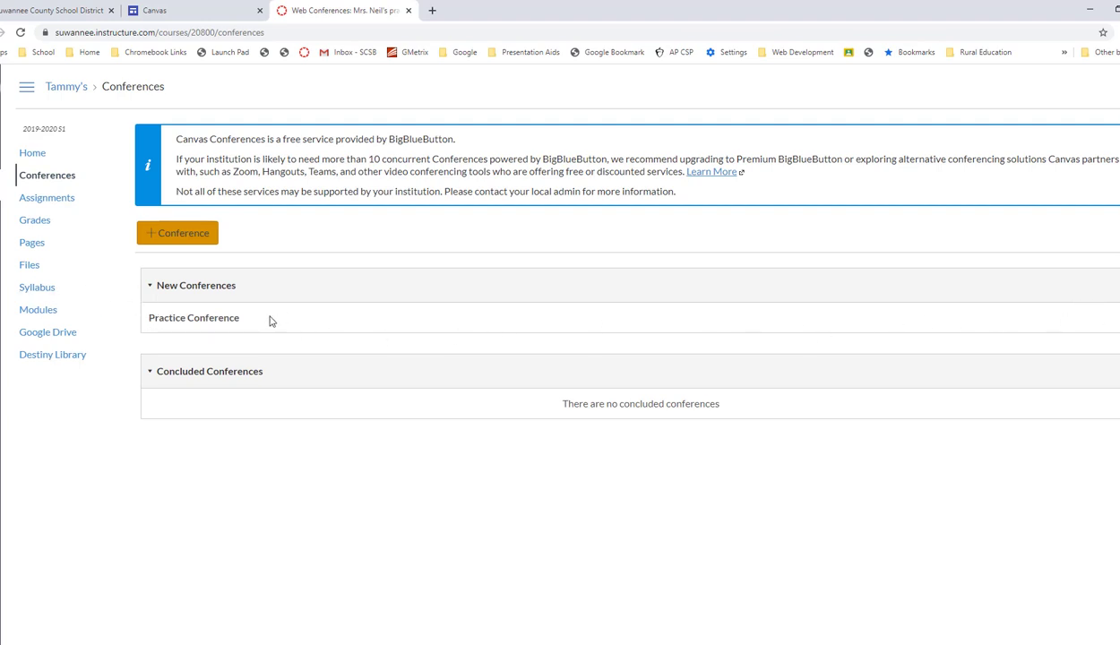
{"action": "mouse_move", "coordinate": [248, 315]}
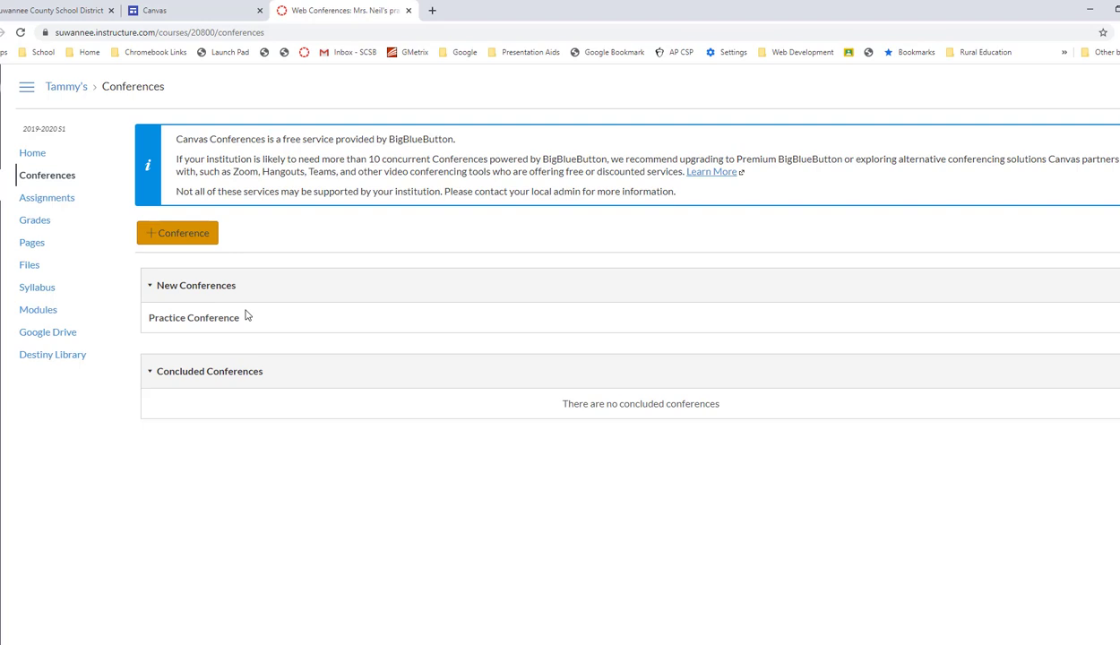
{"action": "mouse_move", "coordinate": [46, 198]}
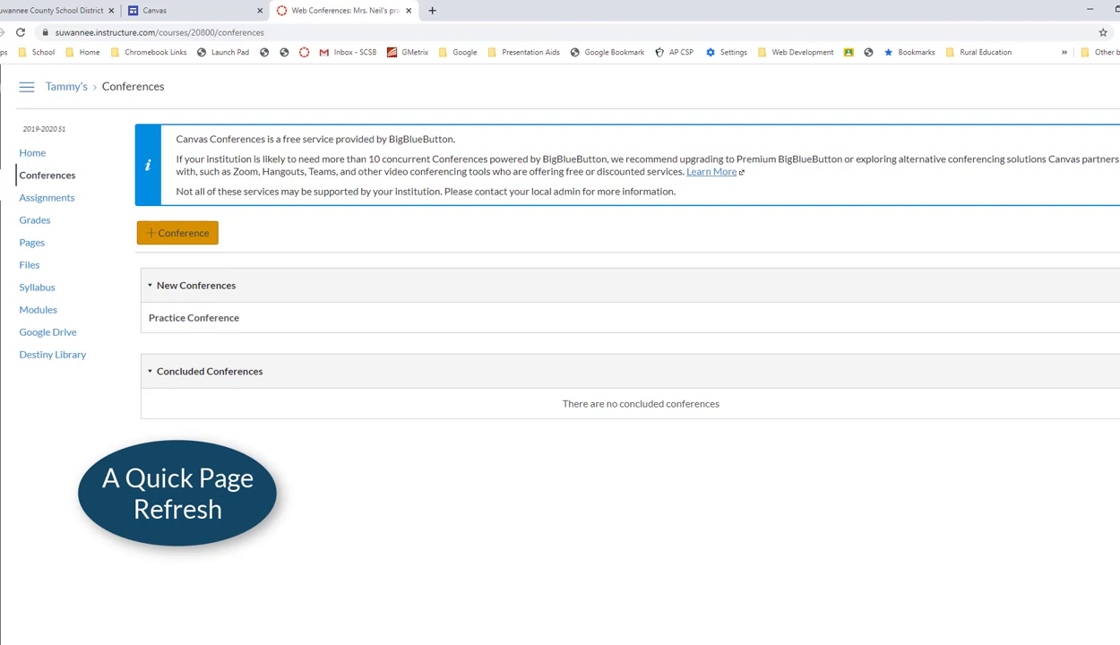
{"action": "left_click", "coordinate": [22, 33]}
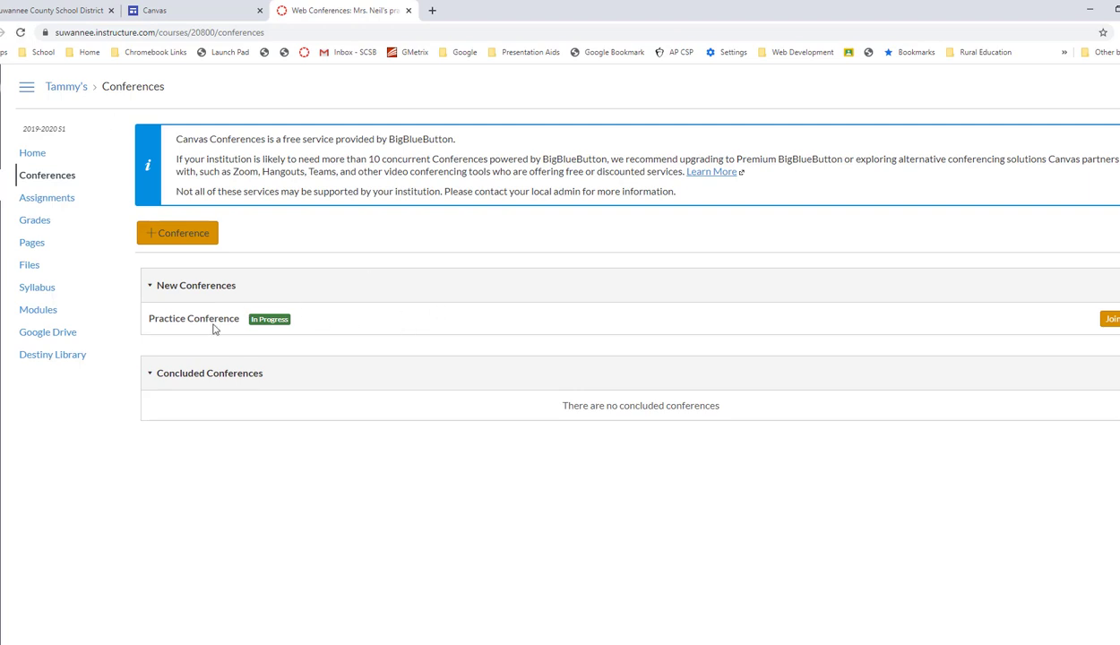
{"action": "mouse_move", "coordinate": [254, 332]}
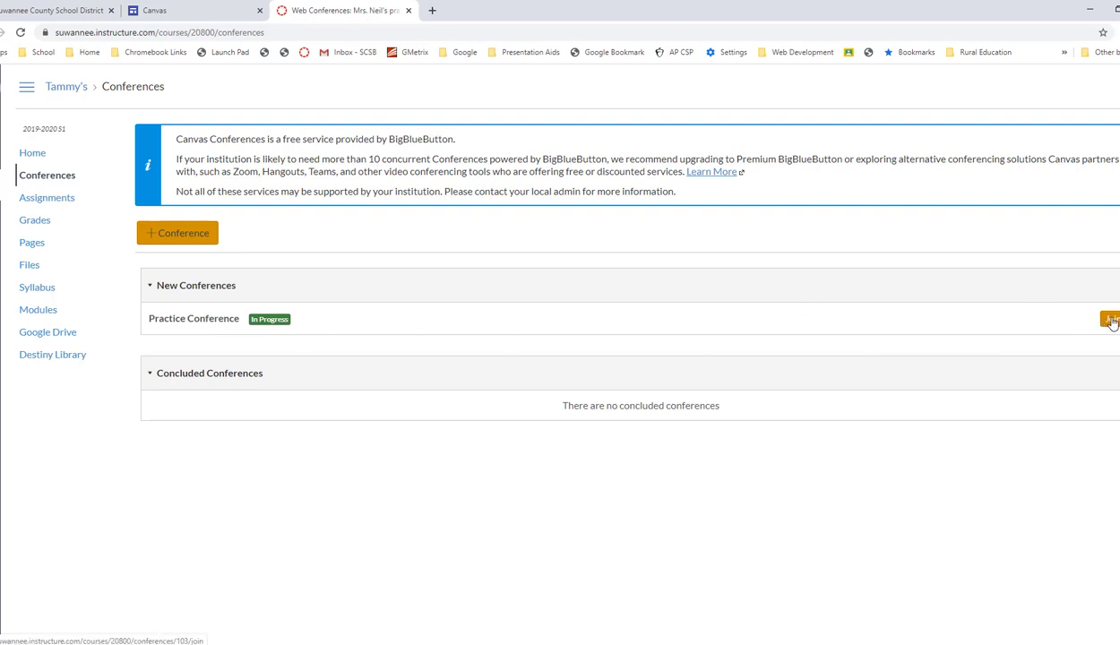
Step: Join the Practice Conference with microphone audio, allowing mic access and confirming the echo test
{"action": "left_click", "coordinate": [1109, 319]}
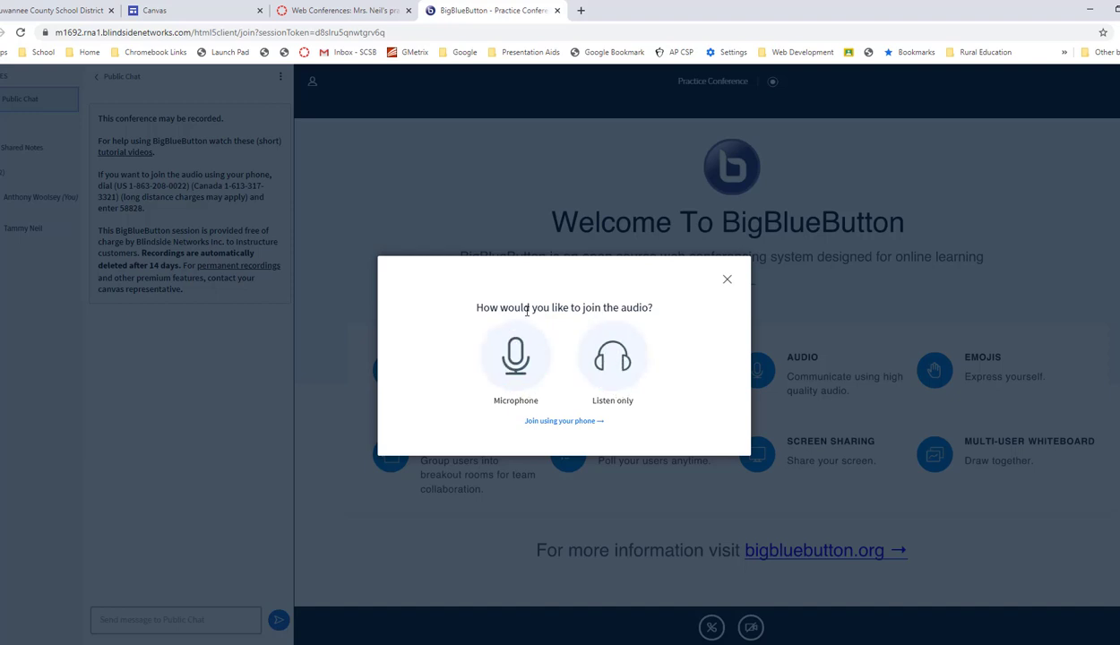
{"action": "mouse_move", "coordinate": [584, 288]}
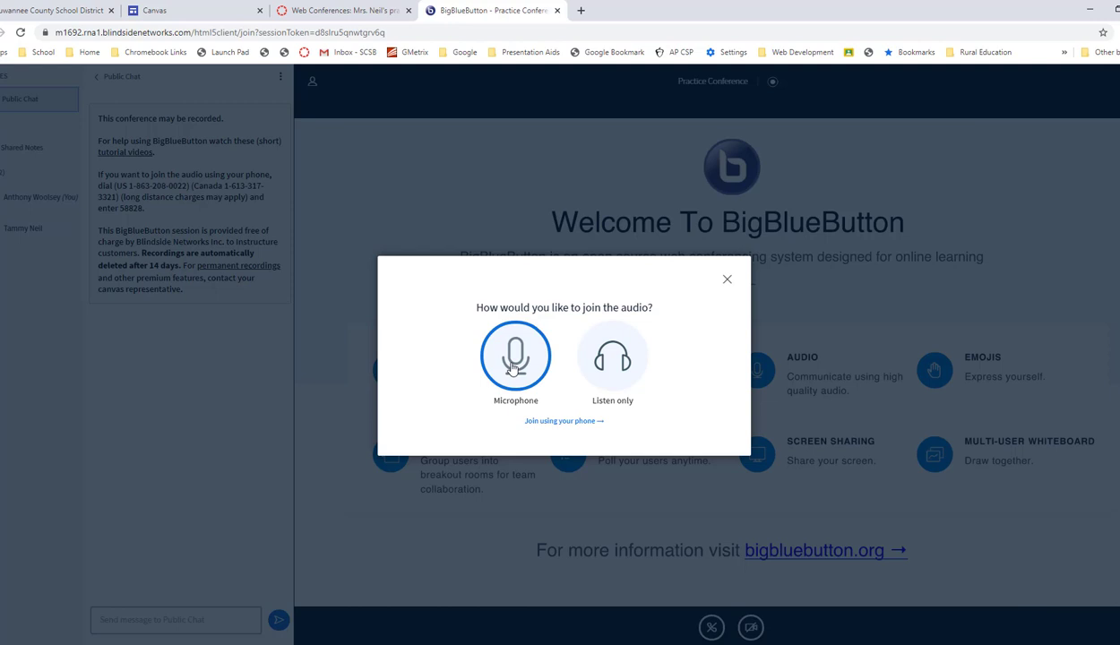
{"action": "mouse_move", "coordinate": [613, 355]}
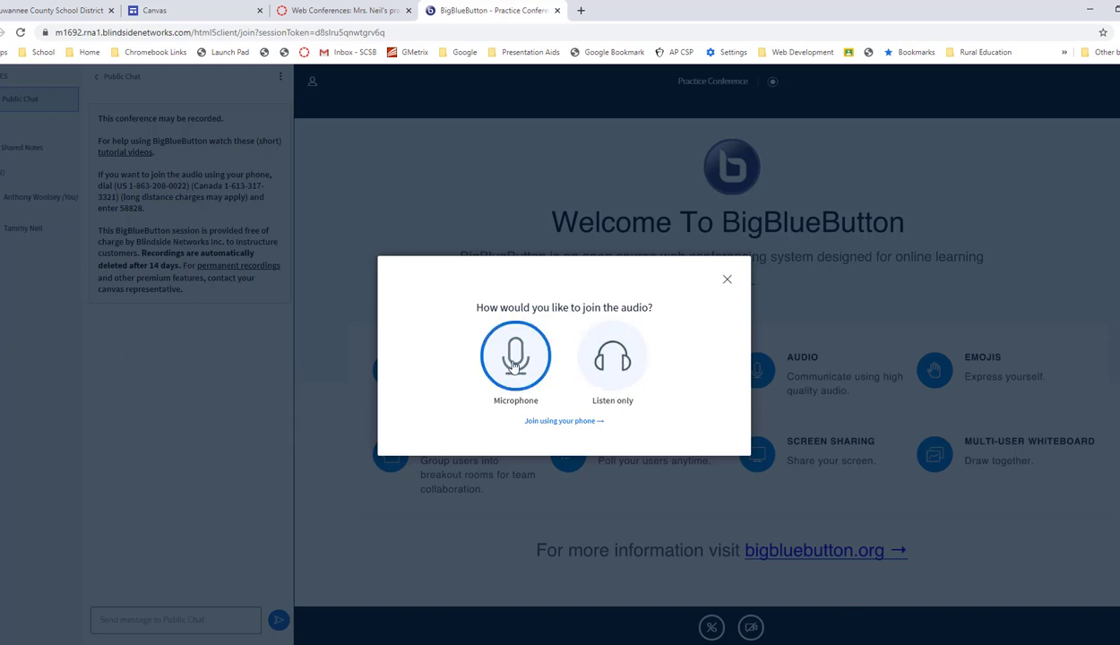
{"action": "left_click", "coordinate": [517, 355]}
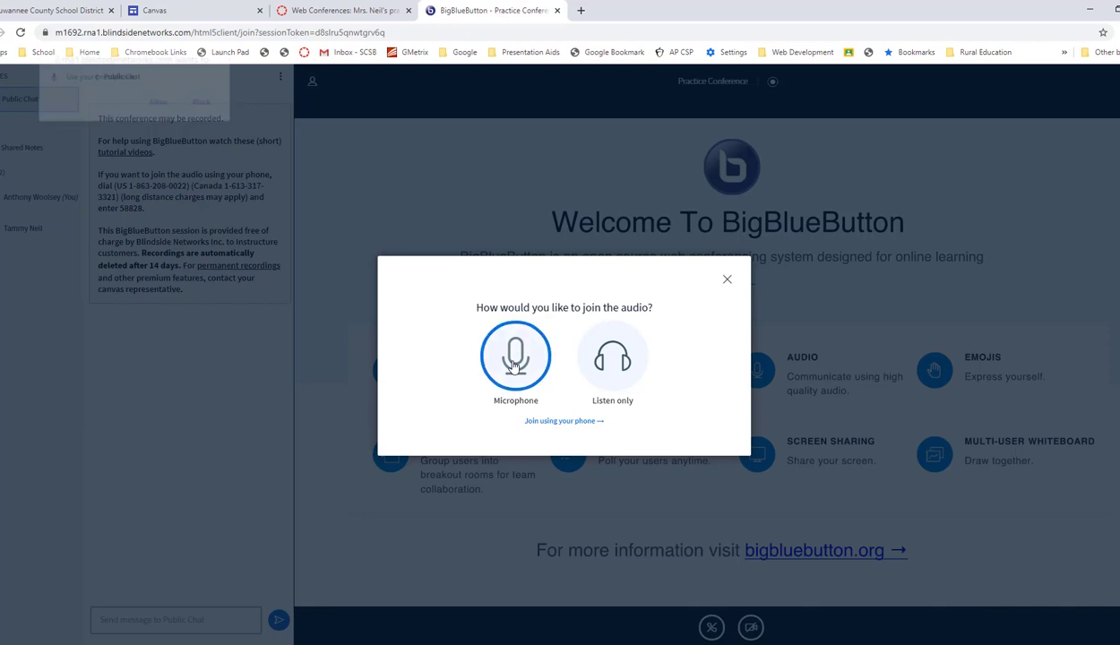
{"action": "left_click", "coordinate": [516, 355]}
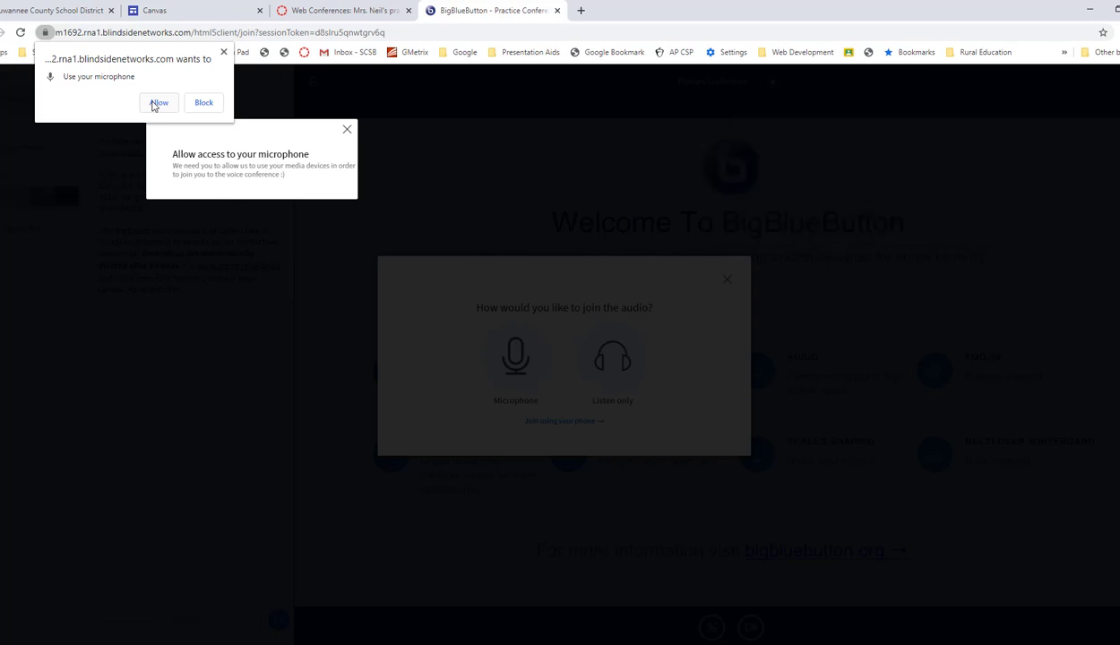
{"action": "left_click", "coordinate": [158, 102]}
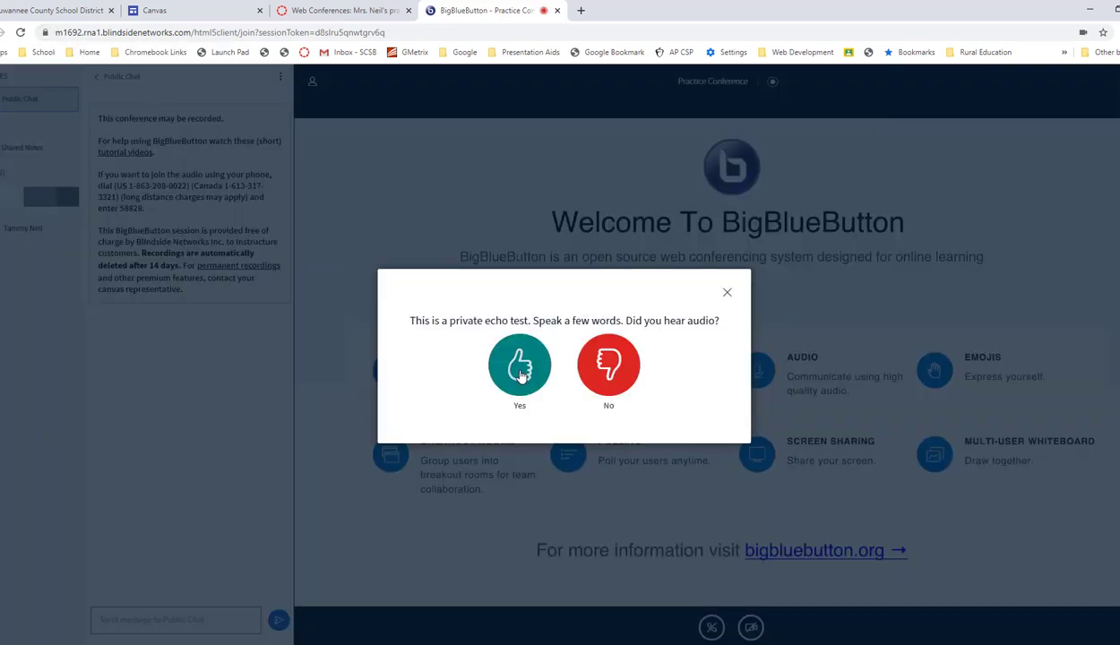
{"action": "left_click", "coordinate": [520, 365]}
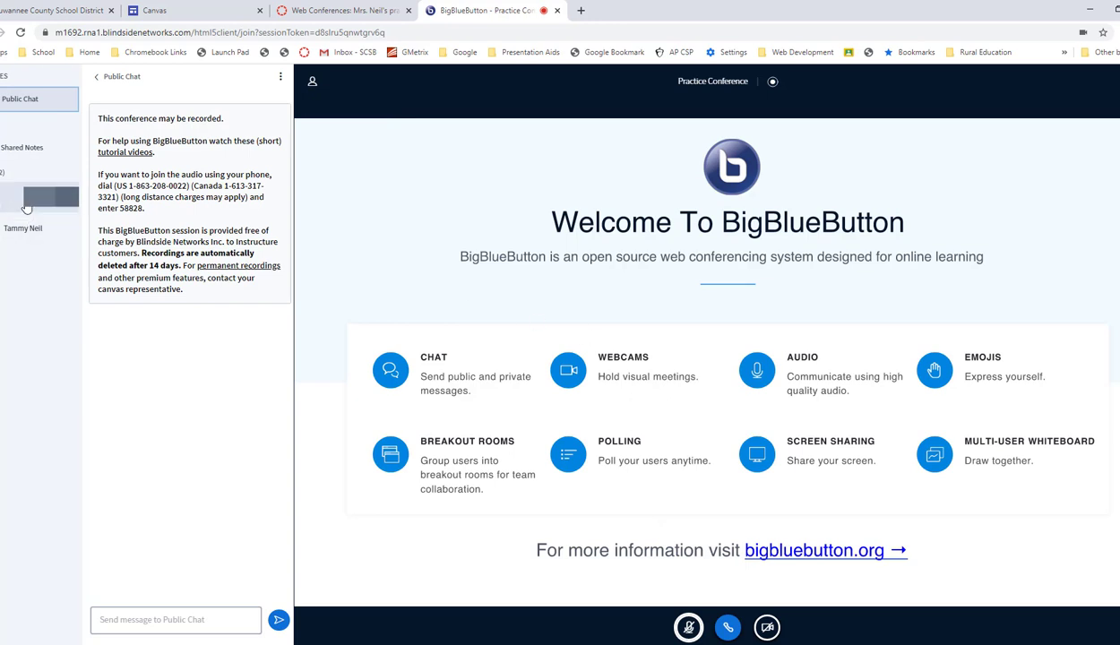
{"action": "mouse_move", "coordinate": [21, 228]}
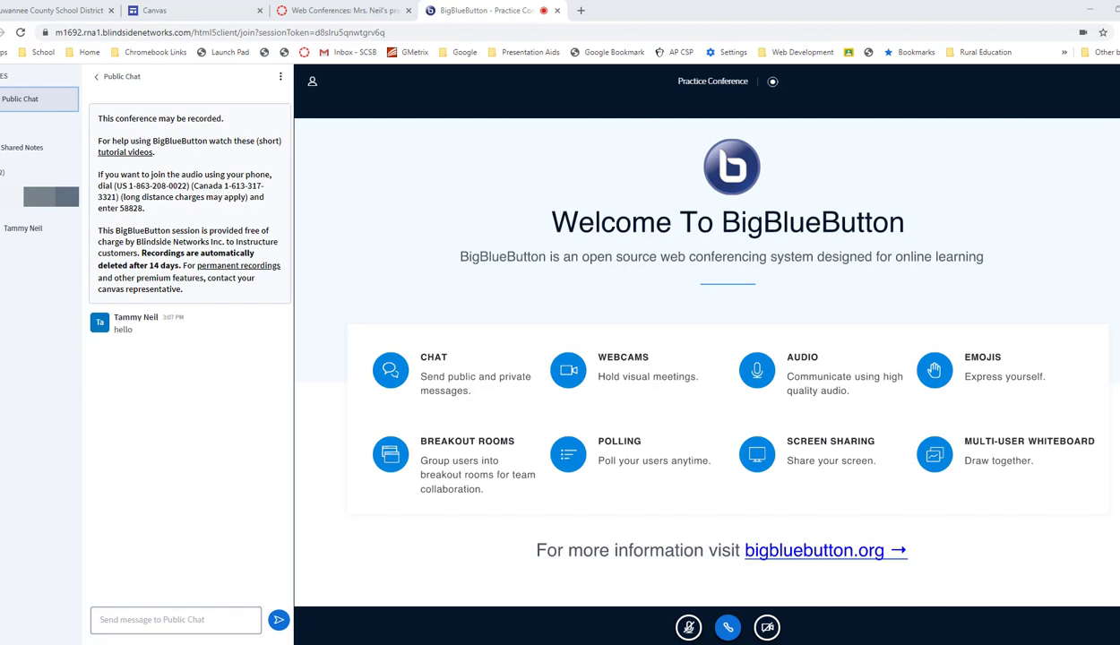
Step: Send a 'hello' message in the Public Chat
{"action": "left_click", "coordinate": [176, 620]}
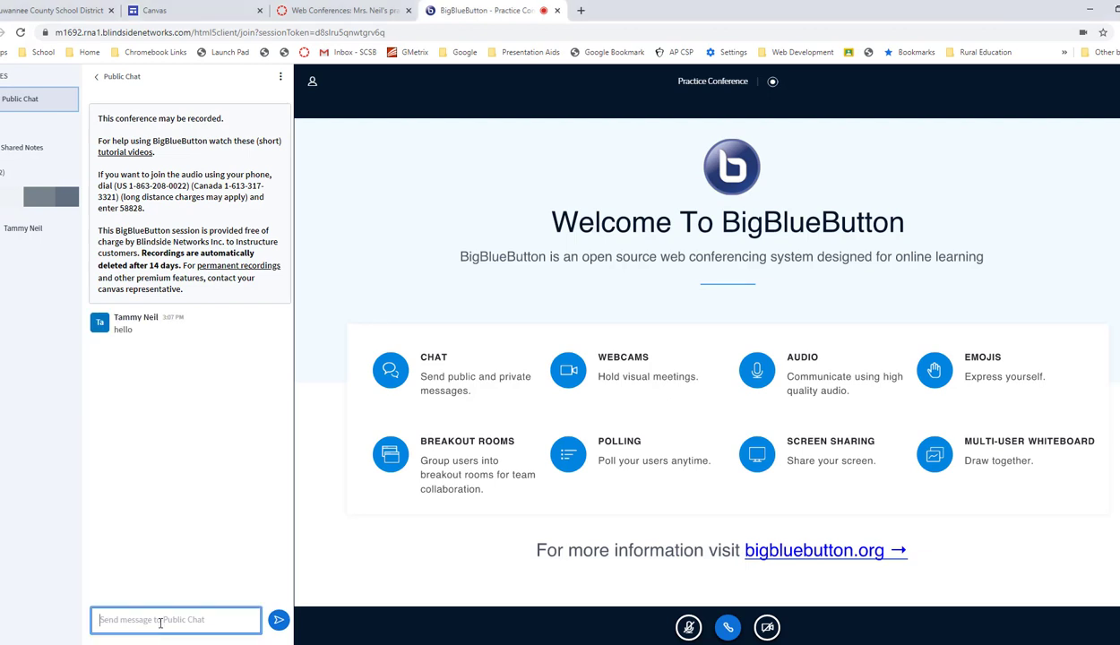
{"action": "type", "text": "he"}
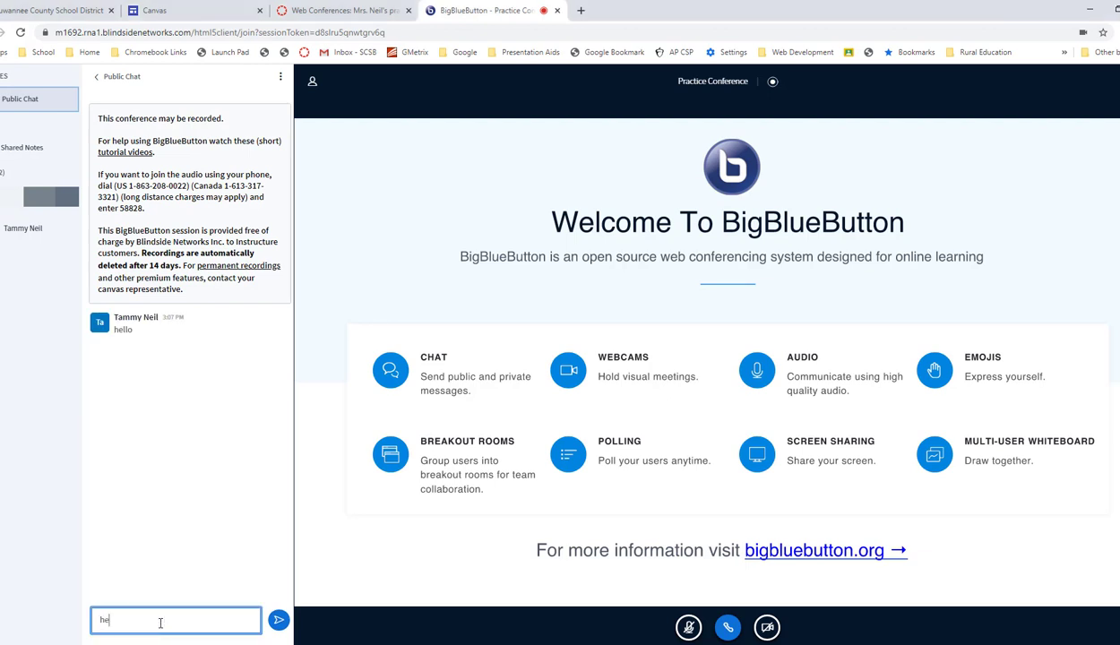
{"action": "left_click", "coordinate": [278, 620]}
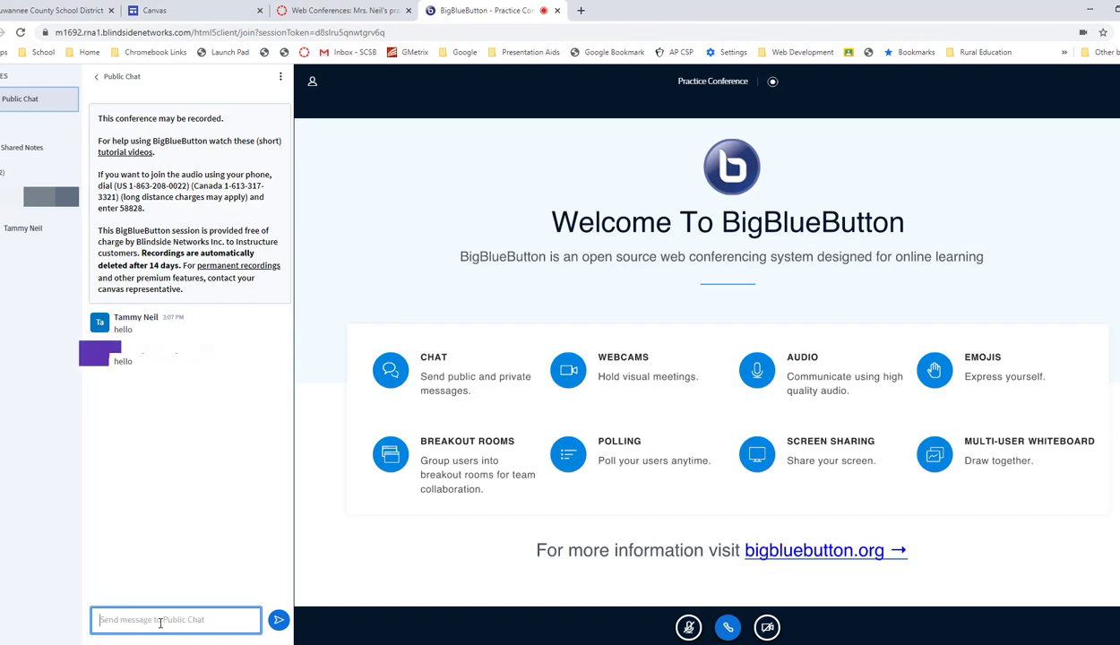
{"action": "mouse_move", "coordinate": [950, 511]}
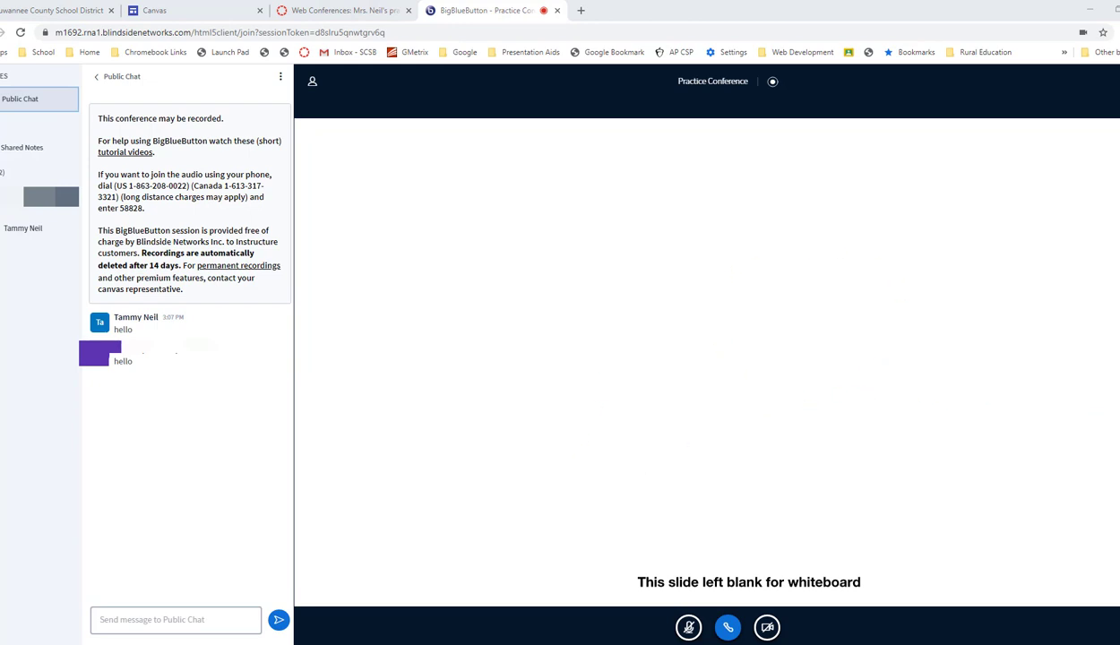
{"action": "mouse_move", "coordinate": [459, 396]}
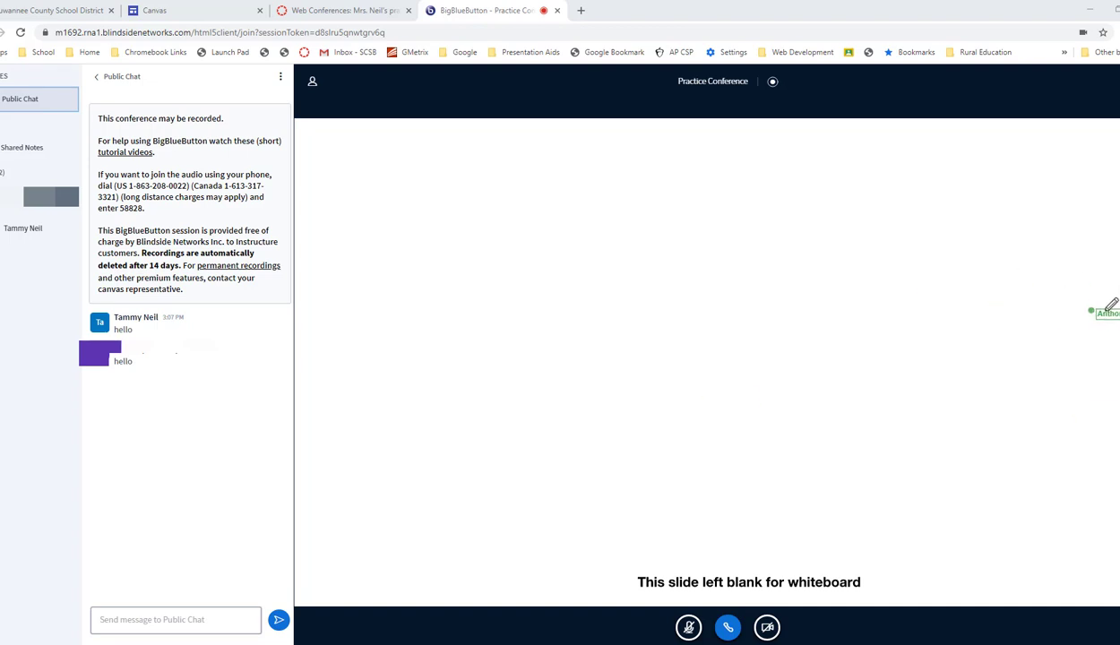
Step: Write 'Hello on the screen' in red text on the whiteboard slide
{"action": "left_click", "coordinate": [1107, 312]}
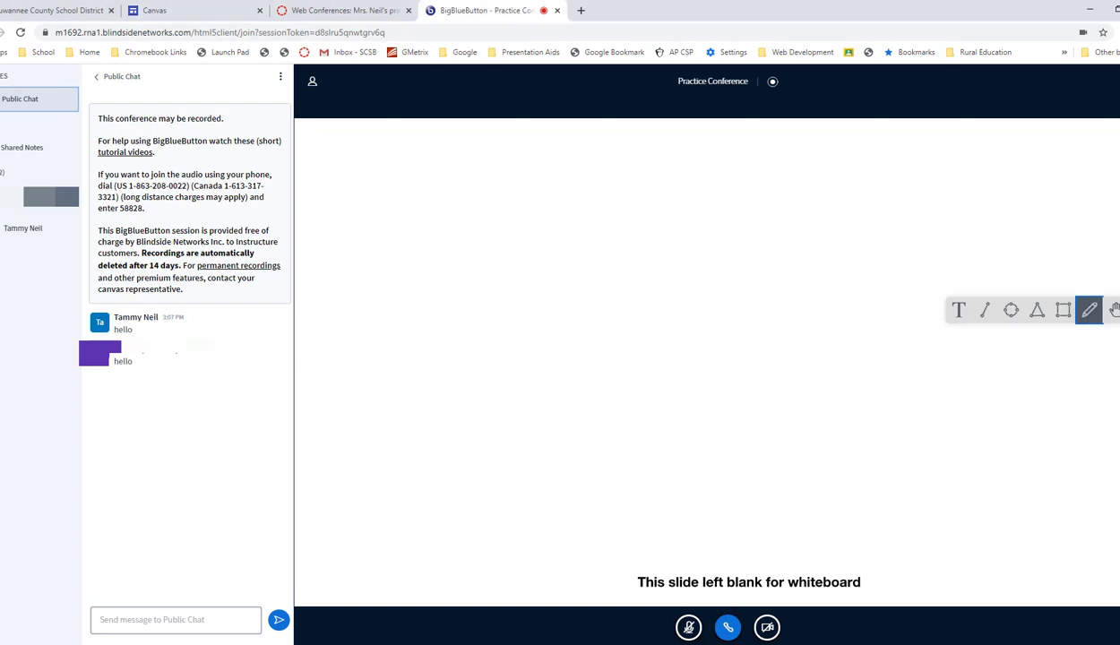
{"action": "mouse_move", "coordinate": [1090, 310]}
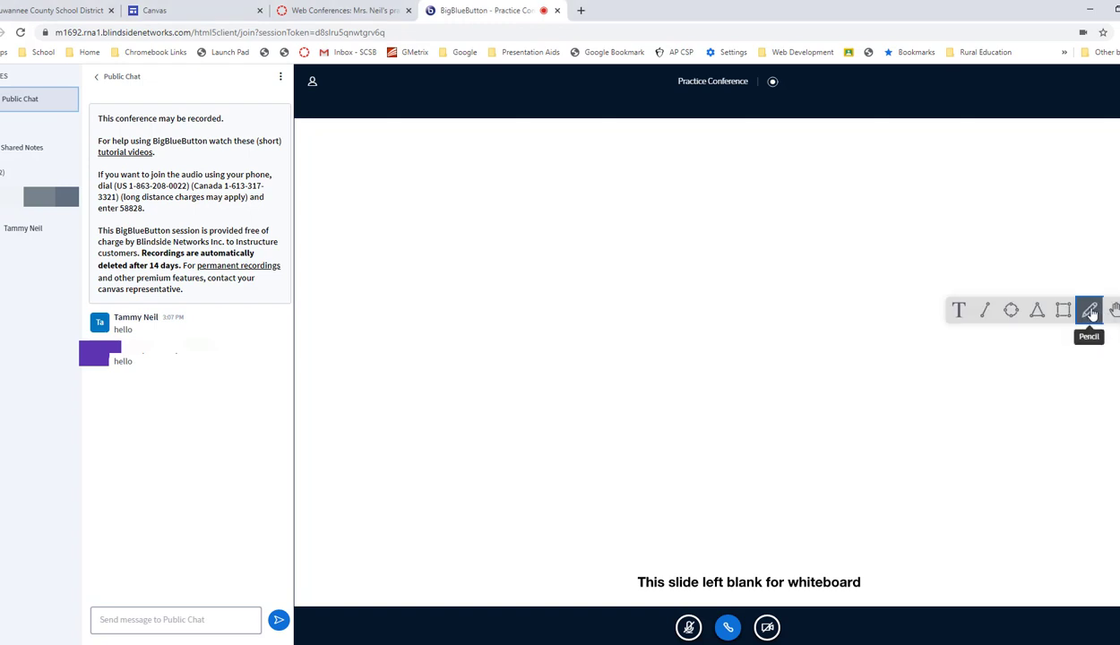
{"action": "mouse_move", "coordinate": [1063, 310]}
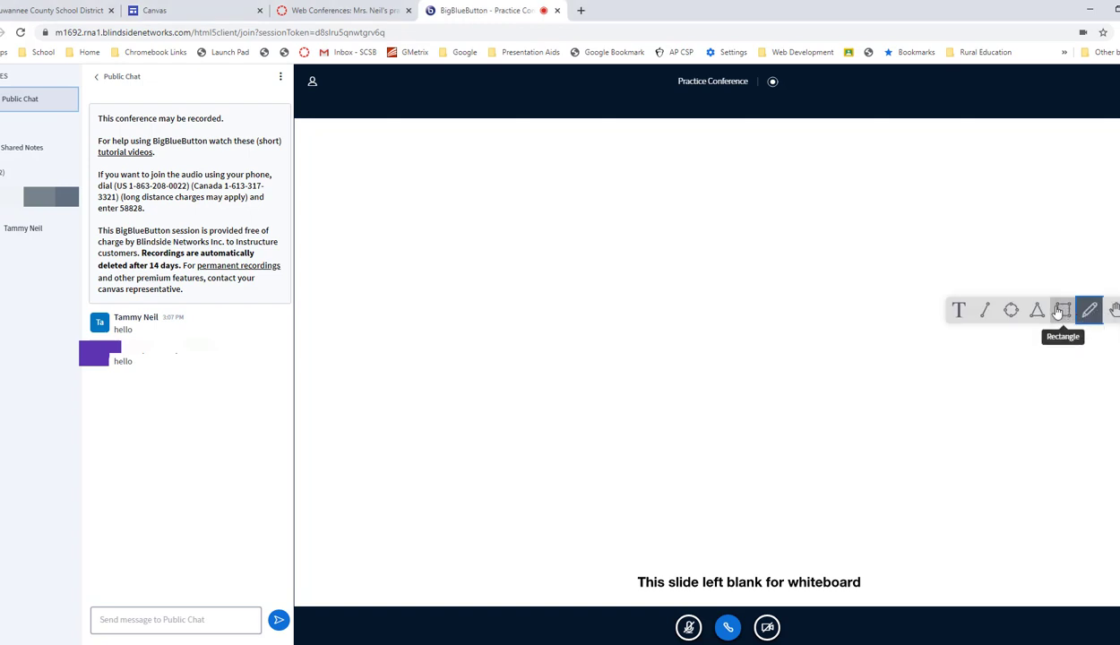
{"action": "mouse_move", "coordinate": [986, 310]}
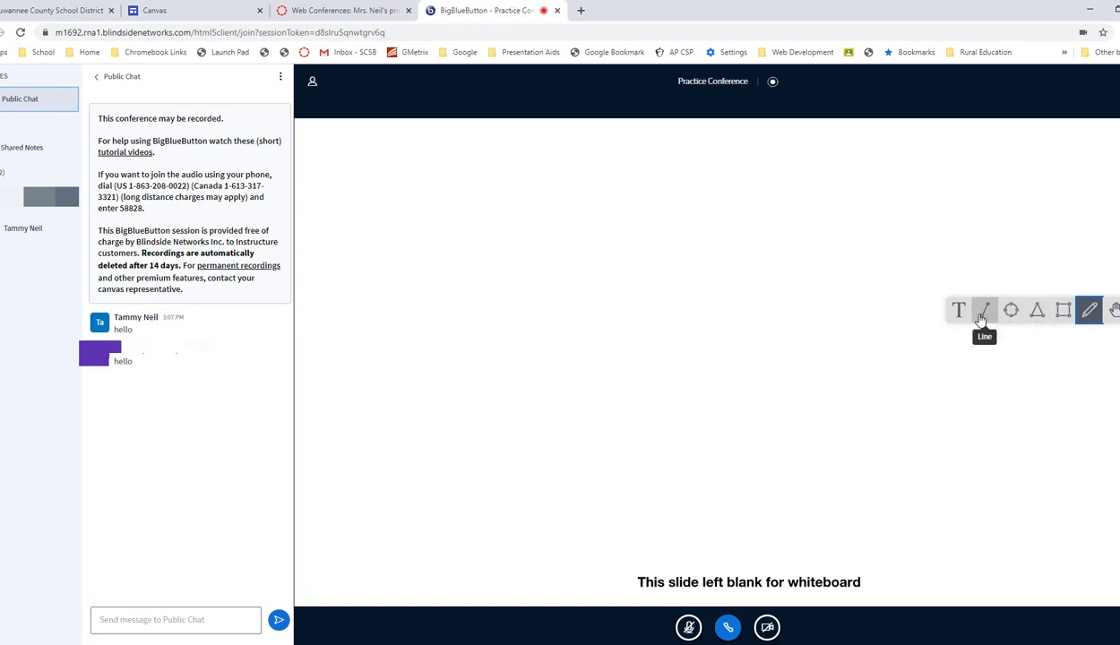
{"action": "mouse_move", "coordinate": [957, 310]}
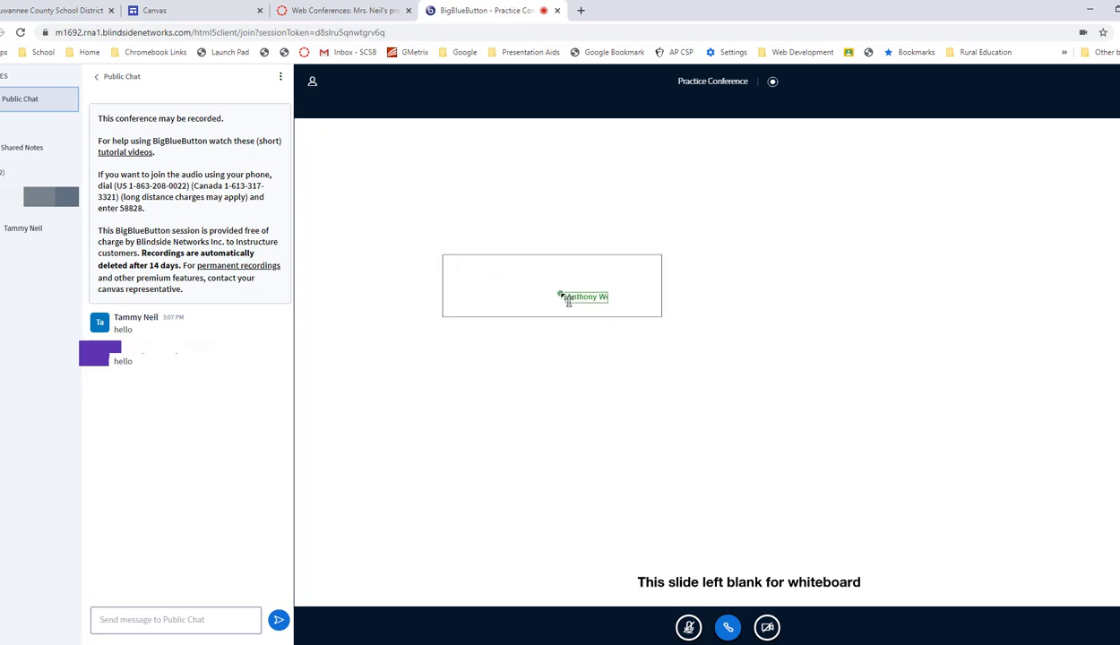
{"action": "type", "text": "Hello on the screen"}
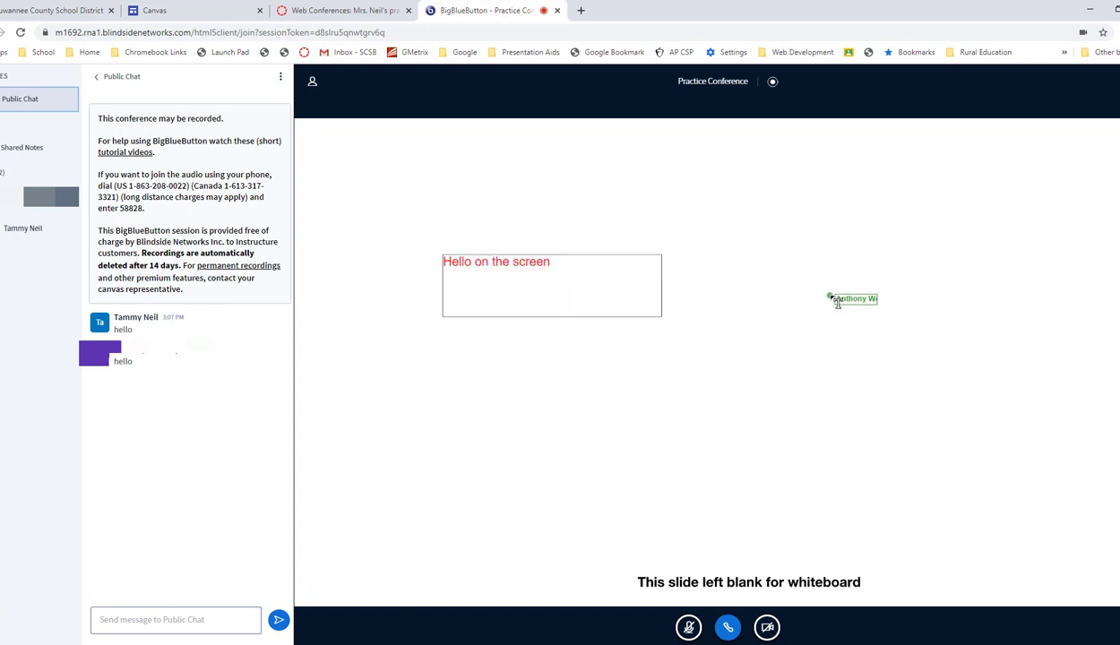
{"action": "left_click_drag", "start_coordinate": [851, 298], "coordinate": [627, 344]}
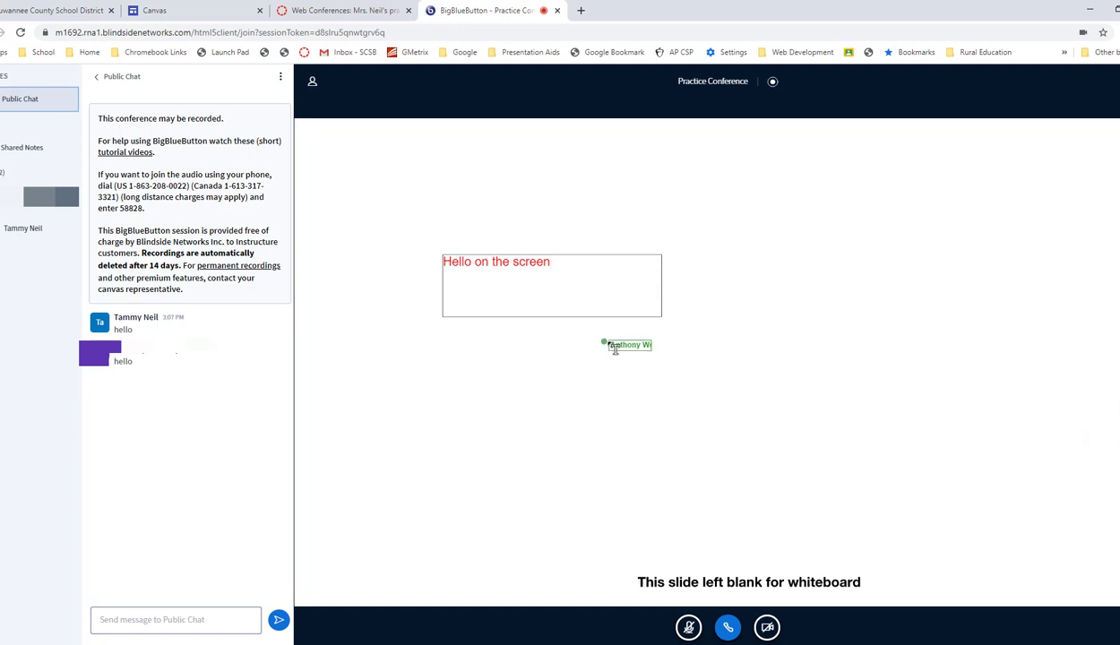
{"action": "mouse_move", "coordinate": [714, 369]}
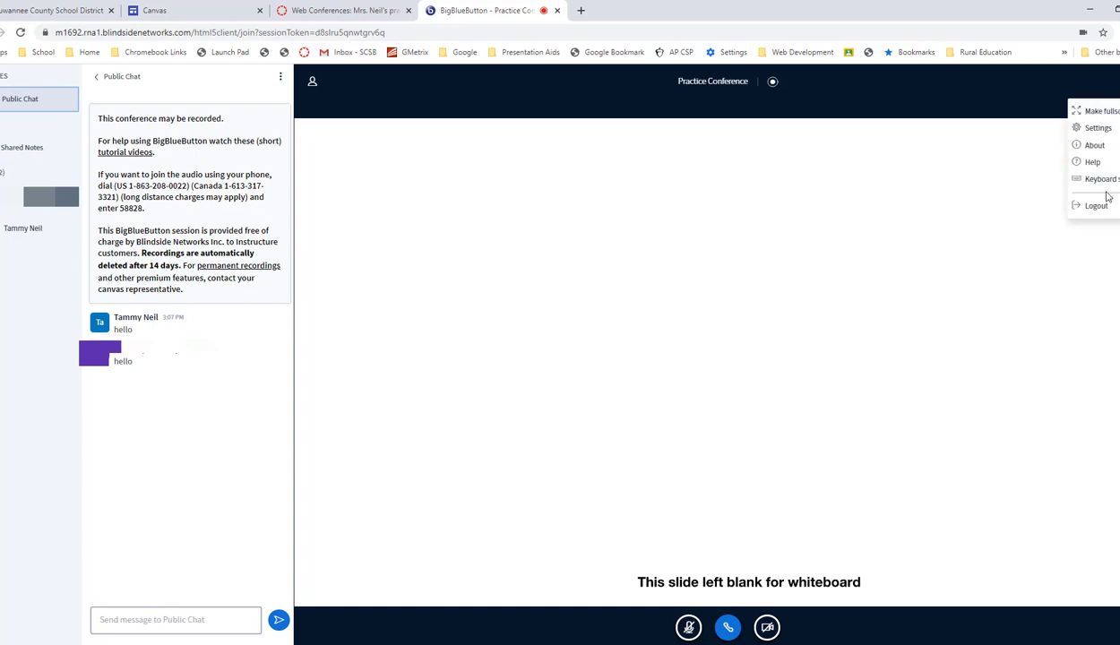
{"action": "mouse_move", "coordinate": [1097, 206]}
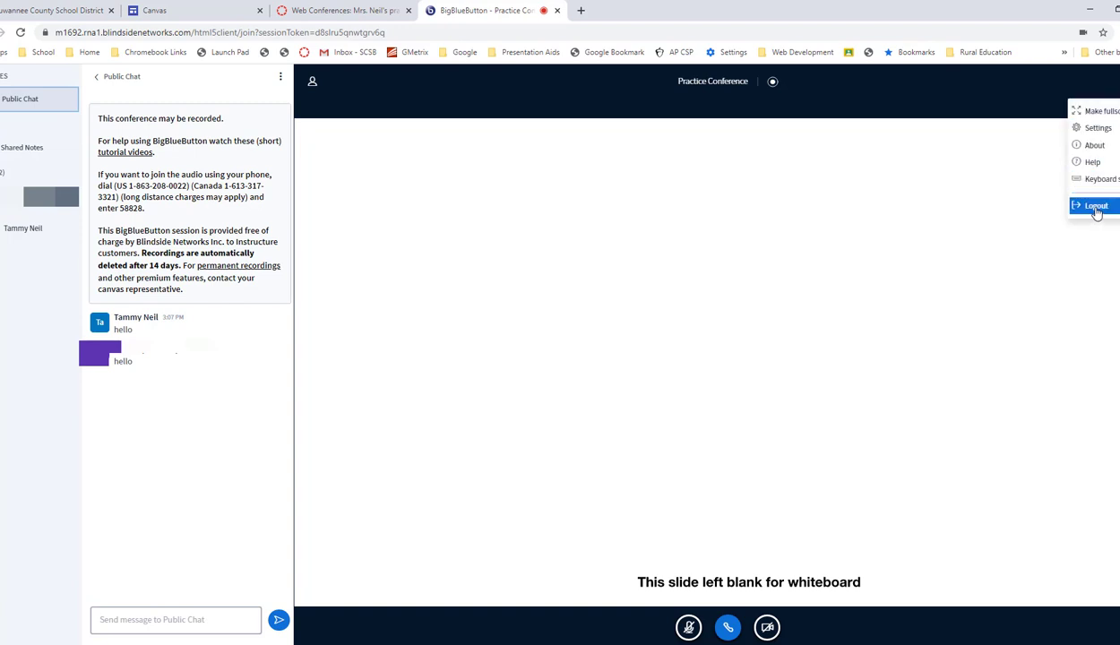
Step: Log out of the conference and dismiss the feedback prompt, returning to Canvas Conferences
{"action": "left_click", "coordinate": [1097, 207]}
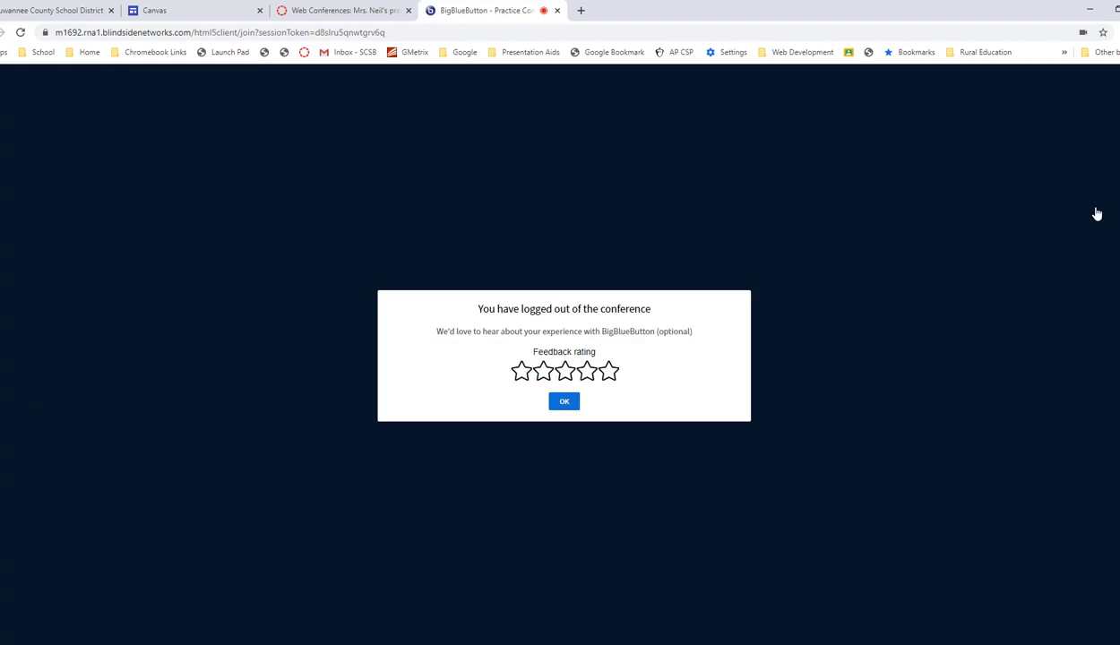
{"action": "left_click", "coordinate": [344, 11]}
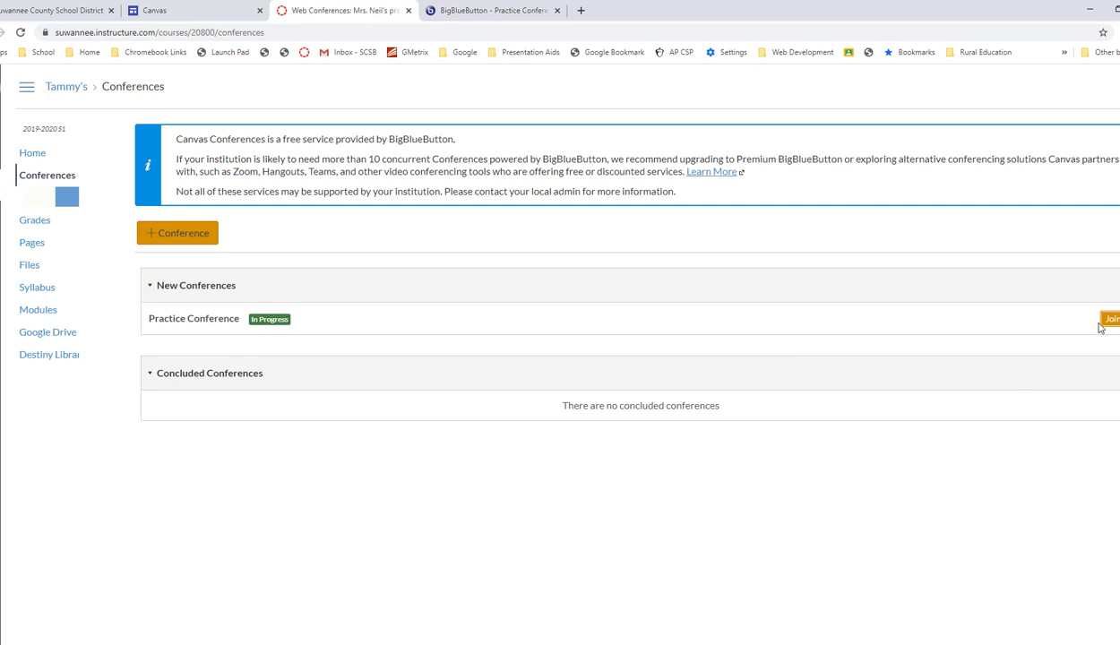
Step: Rejoin the Practice Conference, pick audio, and acknowledge the session-ended notice
{"action": "left_click", "coordinate": [1111, 319]}
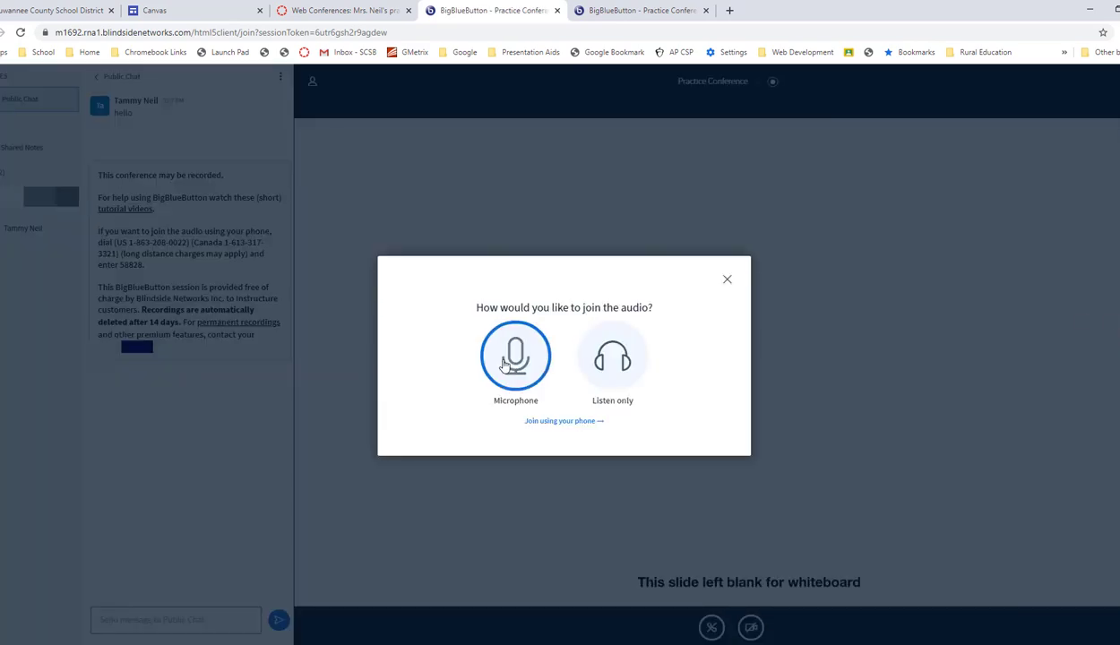
{"action": "left_click", "coordinate": [516, 355]}
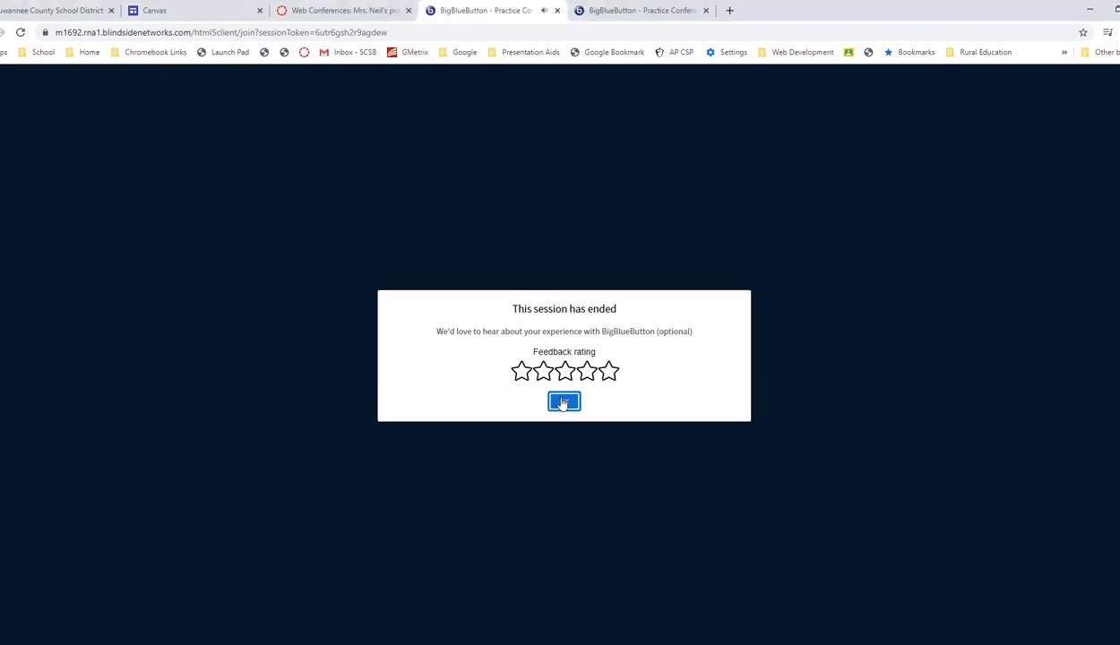
{"action": "left_click", "coordinate": [563, 401]}
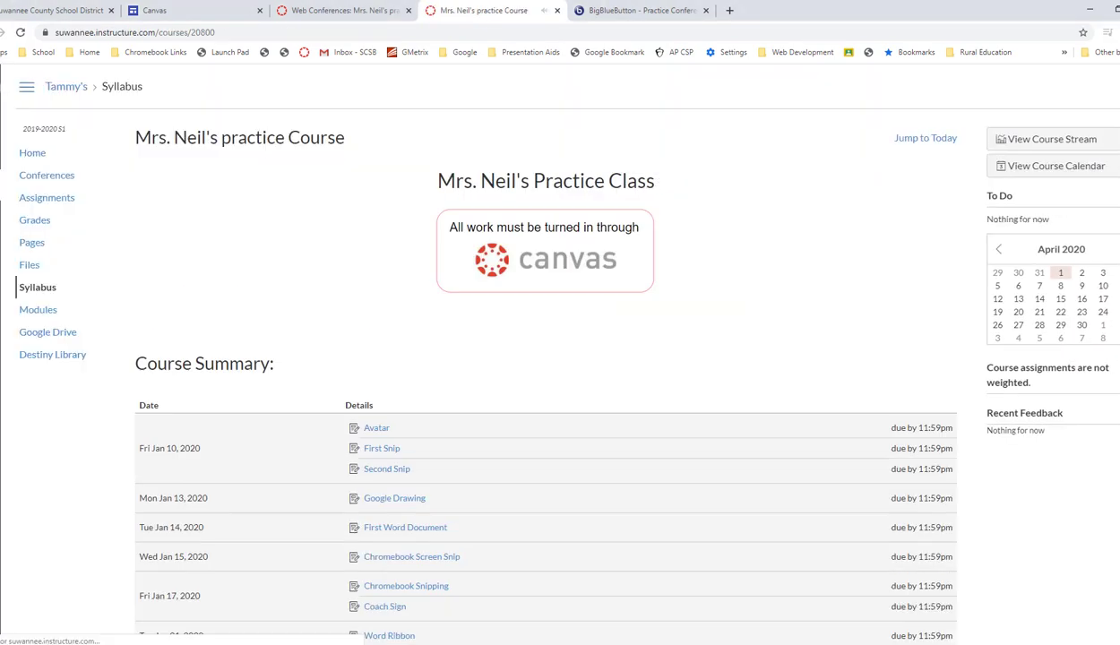